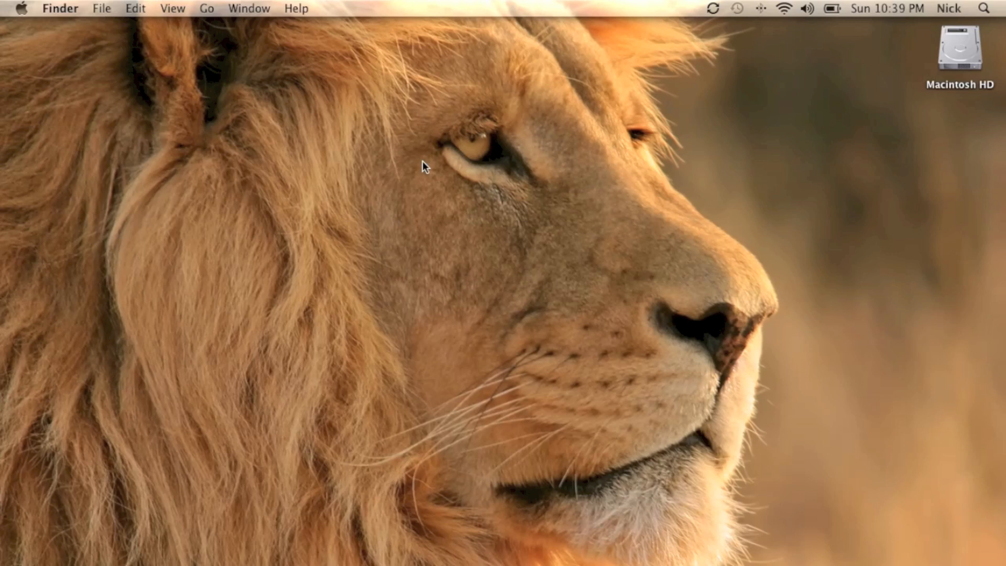
pyautogui.moveTo(436, 158)
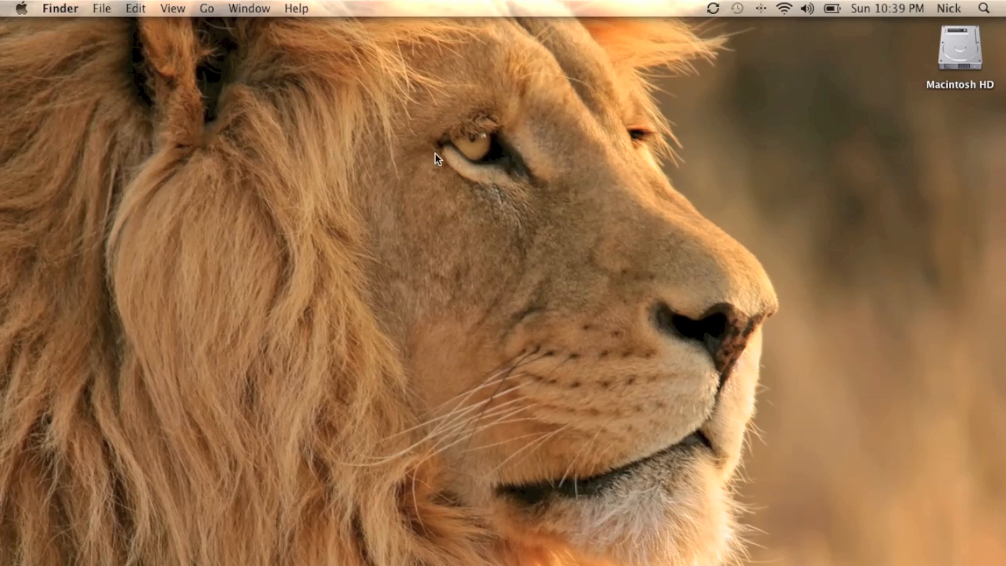
# Search Spotlight for 'di' and launch Disk Utility.
pyautogui.click(983, 9)
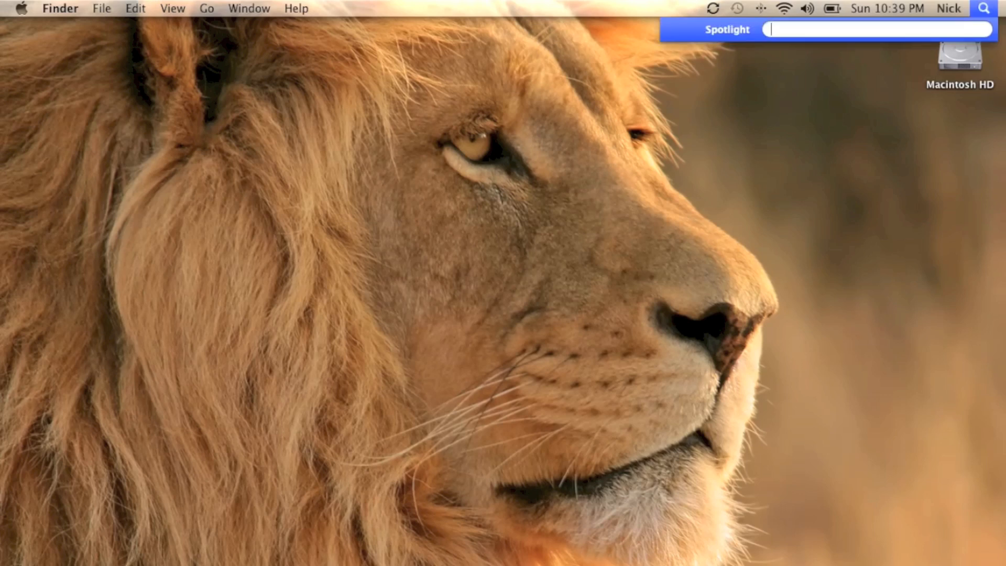
pyautogui.write('di')
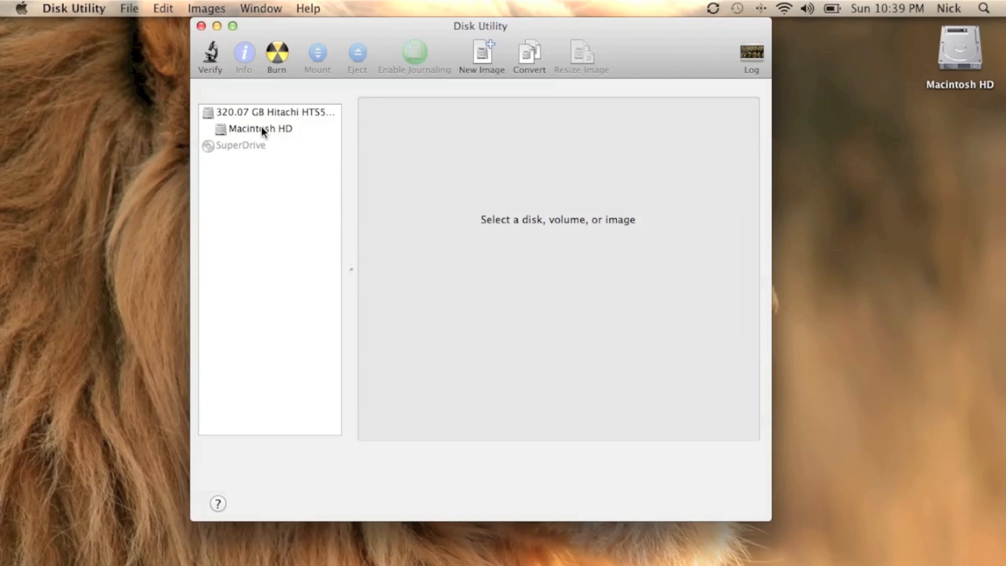
pyautogui.moveTo(268, 126)
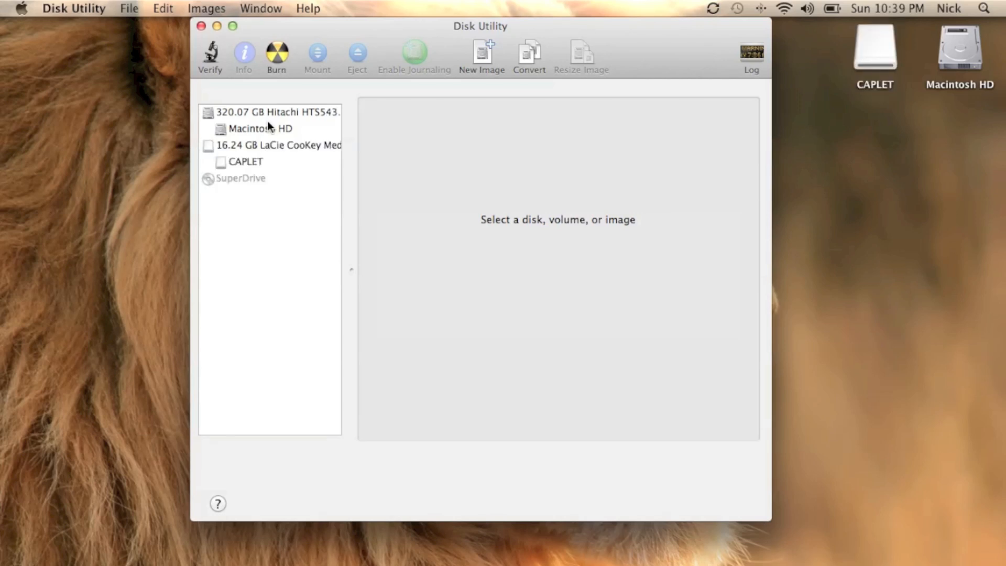
pyautogui.moveTo(570, 140)
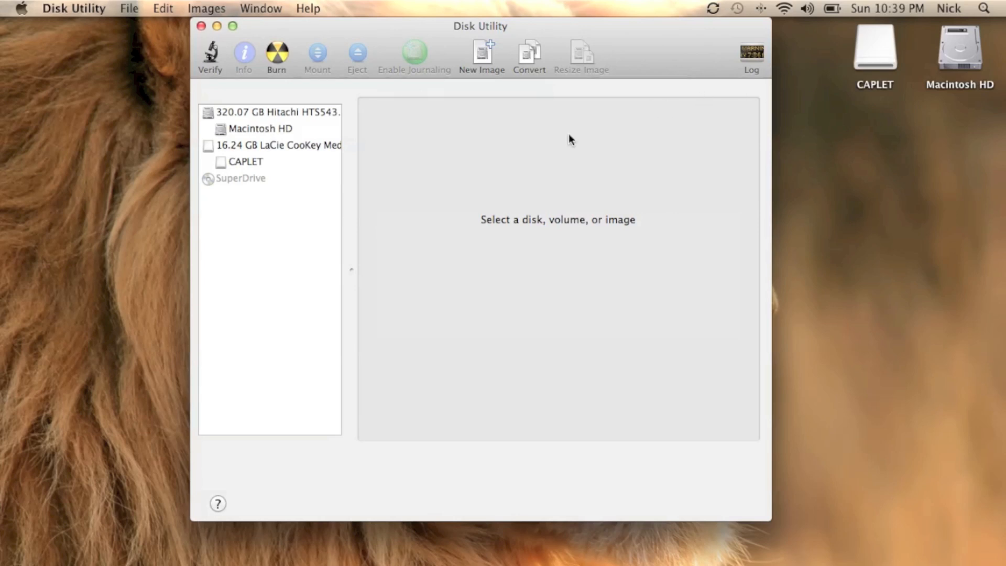
pyautogui.moveTo(246, 160)
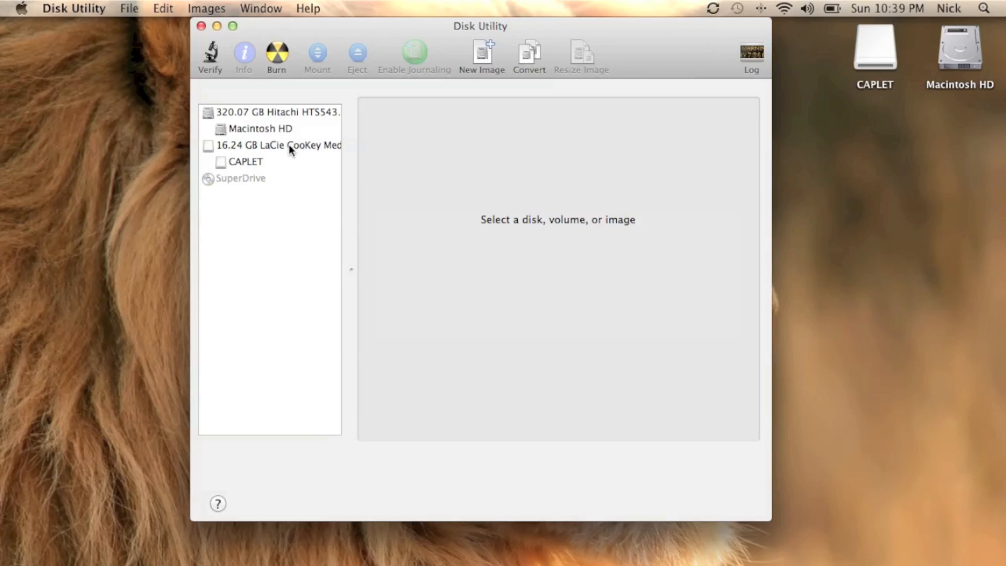
# Select the 16.24 GB LaCie CooKey Media drive and show its Erase settings.
pyautogui.click(277, 145)
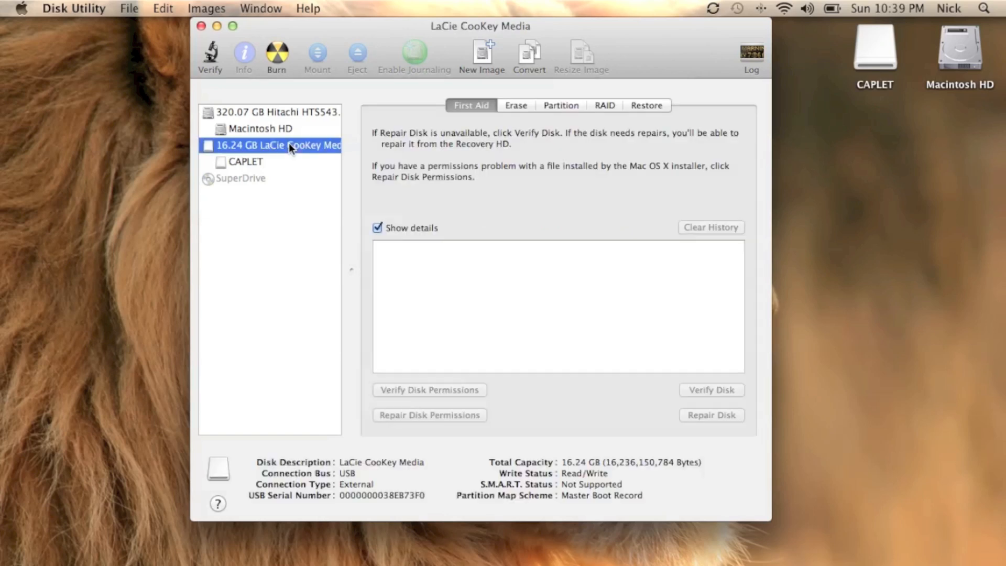
pyautogui.moveTo(243, 151)
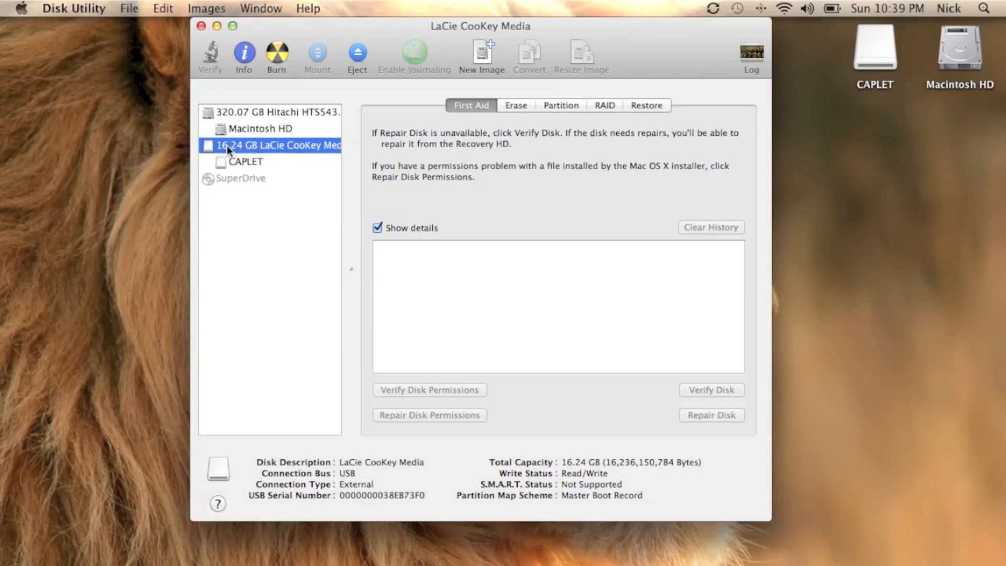
pyautogui.moveTo(225, 167)
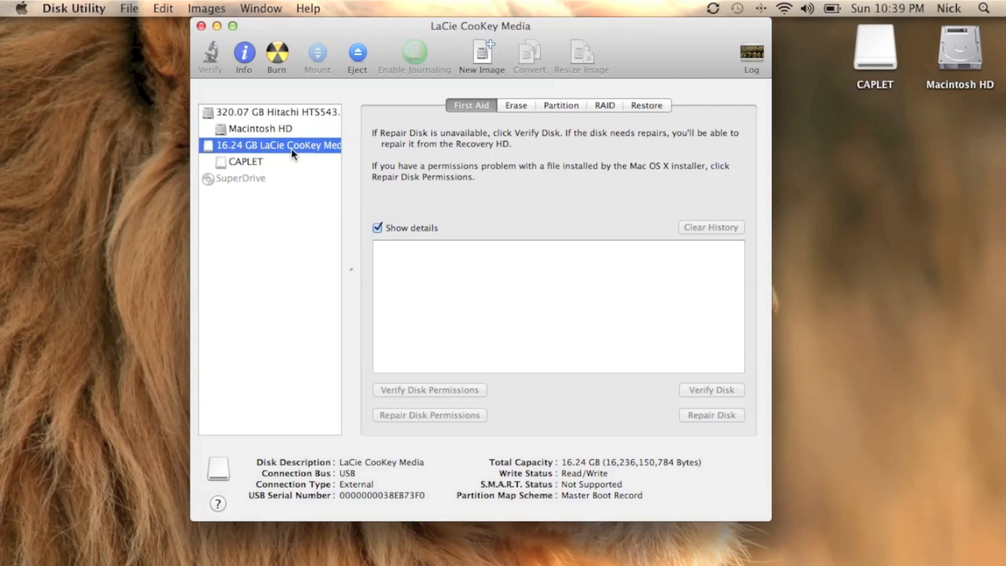
pyautogui.moveTo(520, 111)
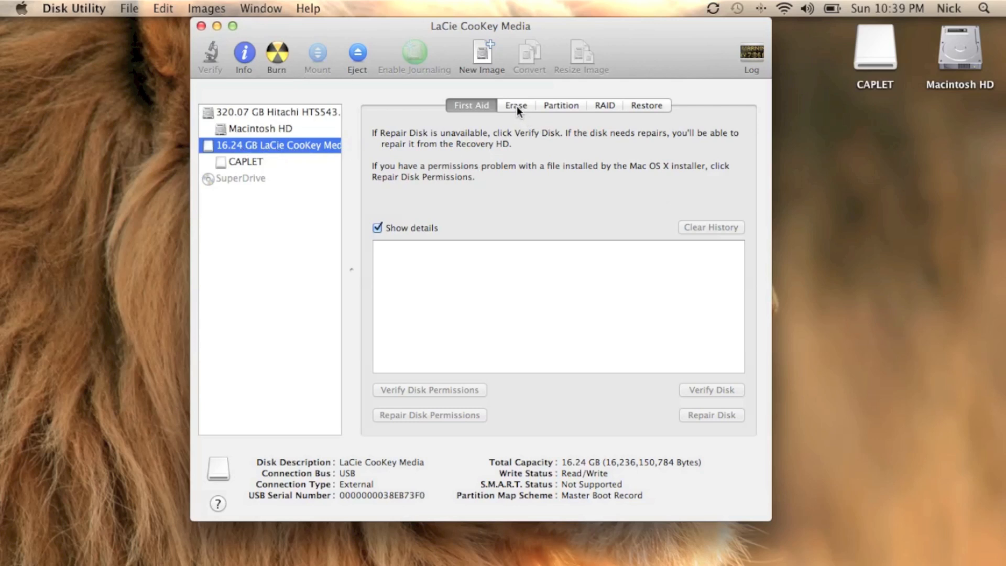
pyautogui.click(515, 105)
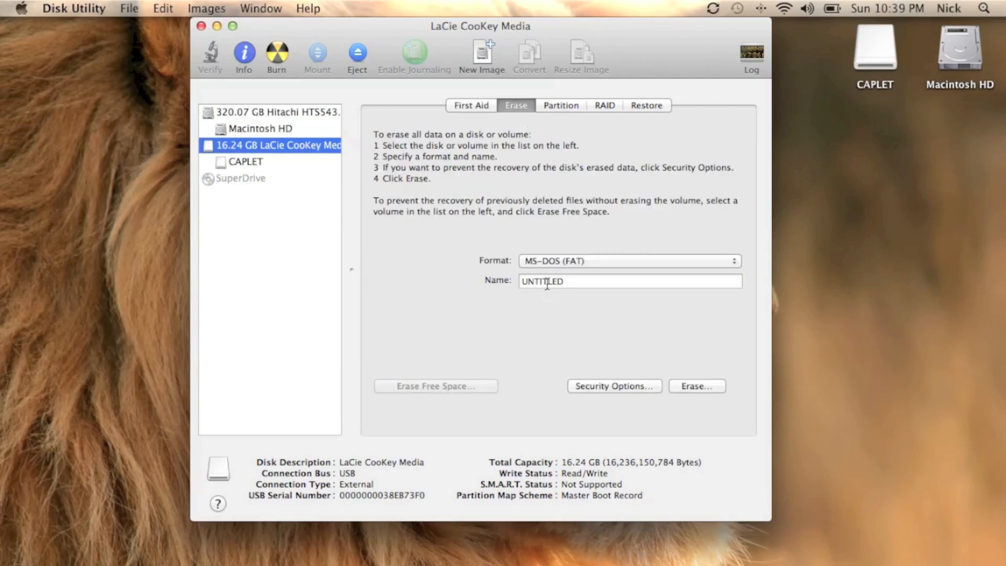
pyautogui.moveTo(625, 374)
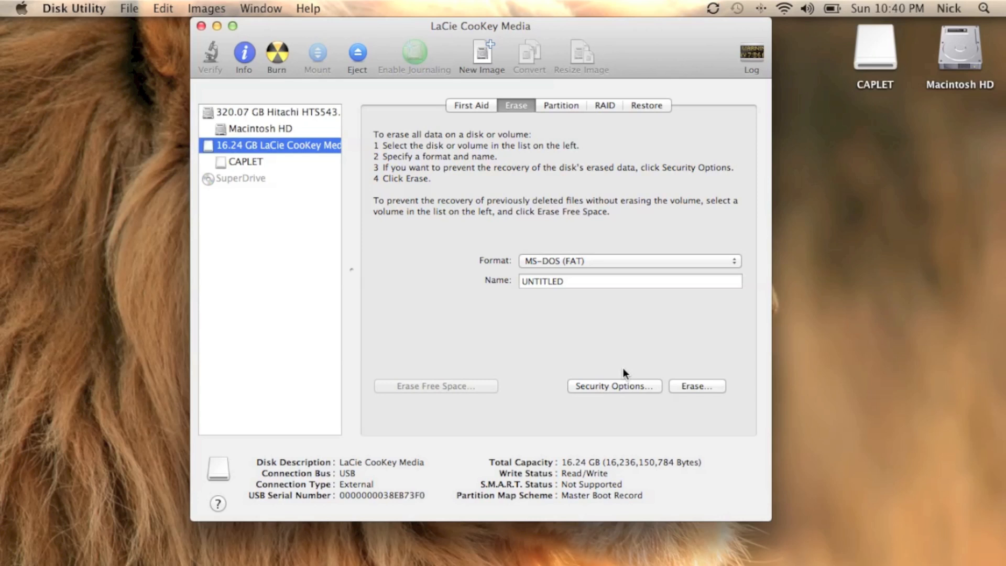
pyautogui.moveTo(612, 385)
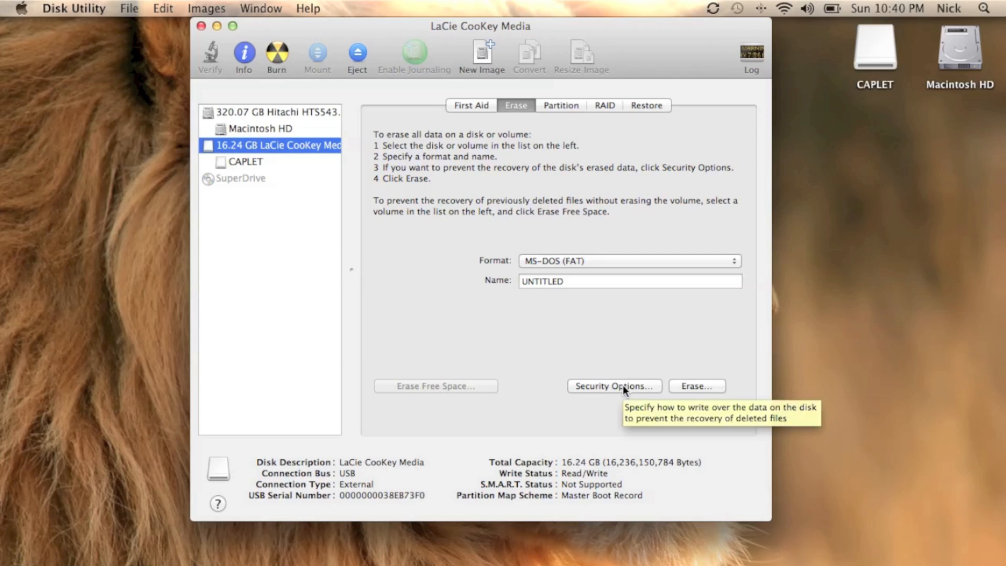
# Preview the 3- and 7-pass levels, then set Security Options to Zero Out Data.
pyautogui.click(612, 386)
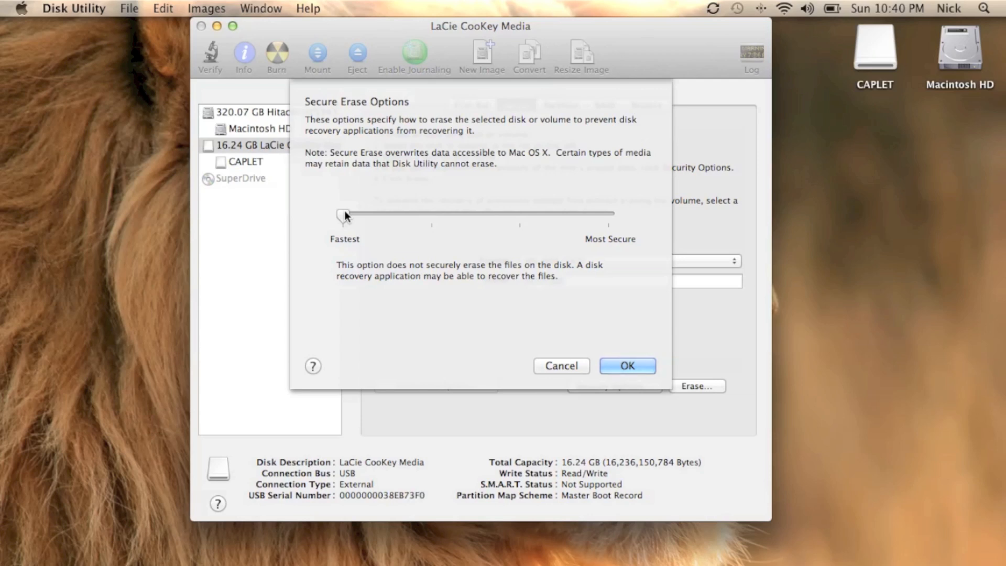
pyautogui.moveTo(343, 213); pyautogui.dragTo(432, 216)
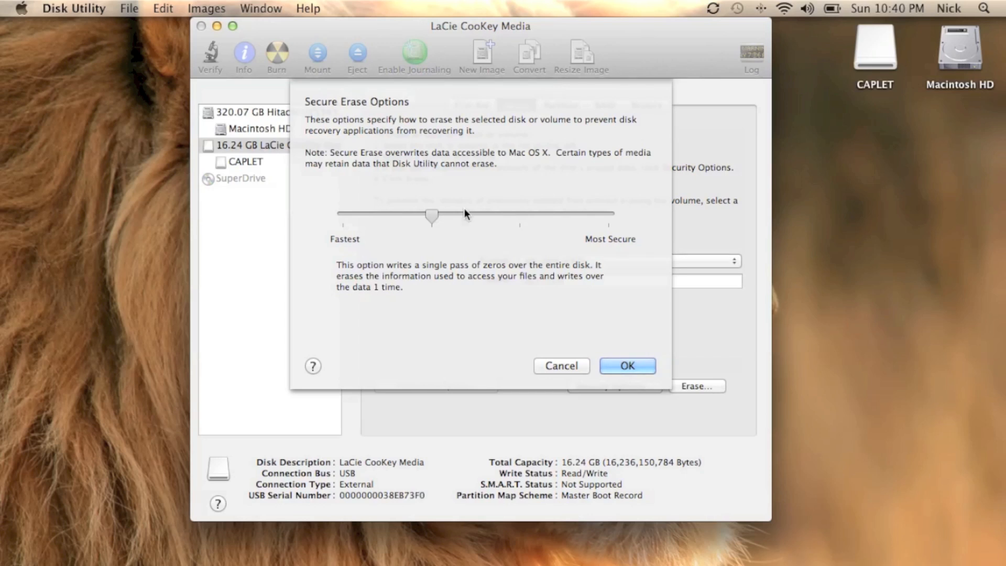
pyautogui.moveTo(431, 217); pyautogui.dragTo(520, 216)
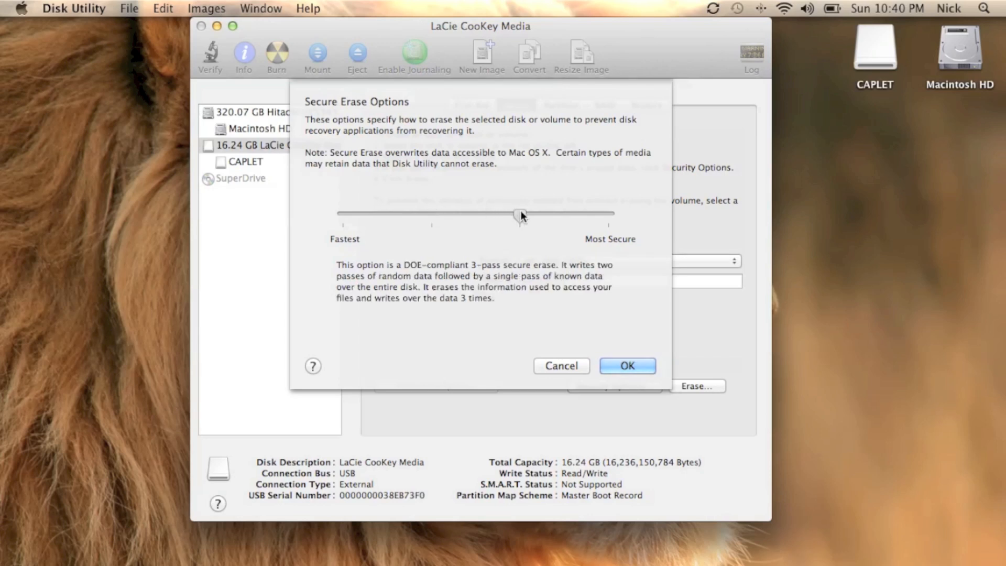
pyautogui.moveTo(519, 214); pyautogui.dragTo(607, 214)
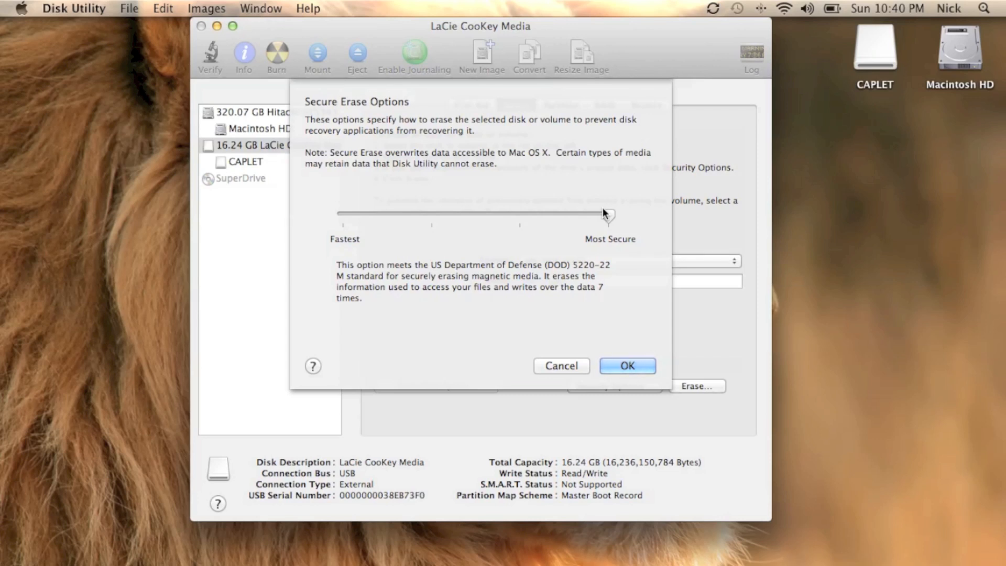
pyautogui.moveTo(608, 215); pyautogui.dragTo(431, 216)
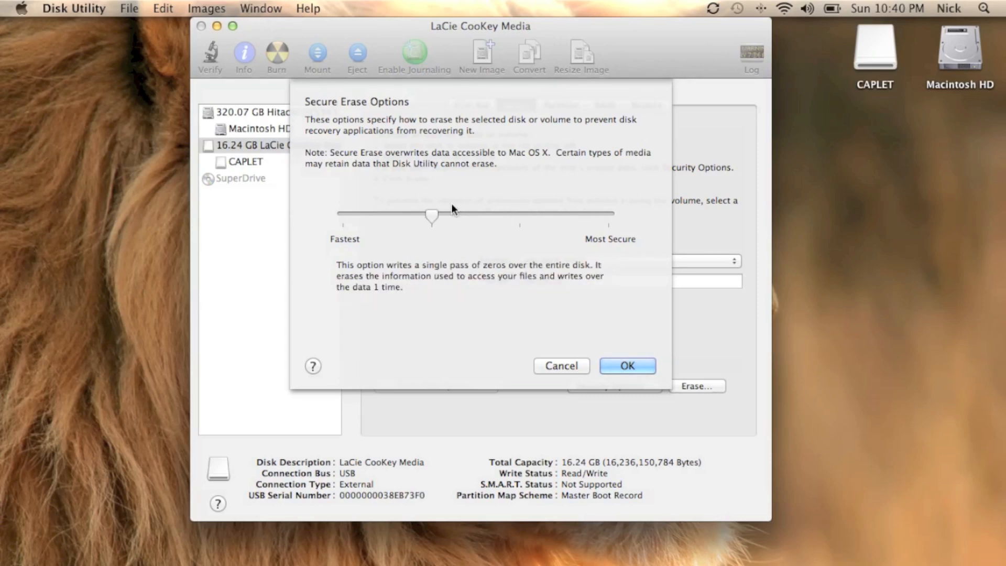
pyautogui.moveTo(431, 211)
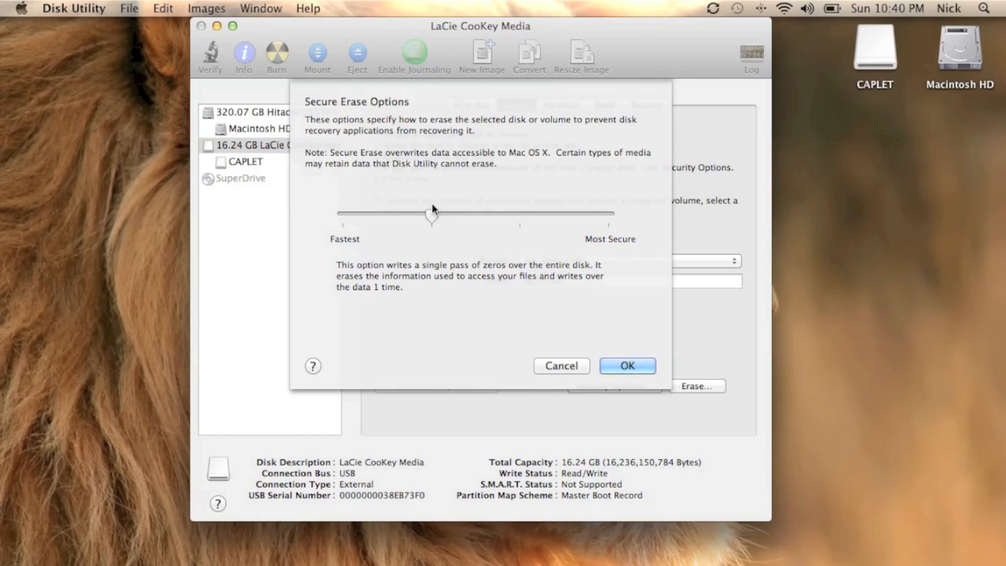
pyautogui.moveTo(432, 217); pyautogui.dragTo(519, 217)
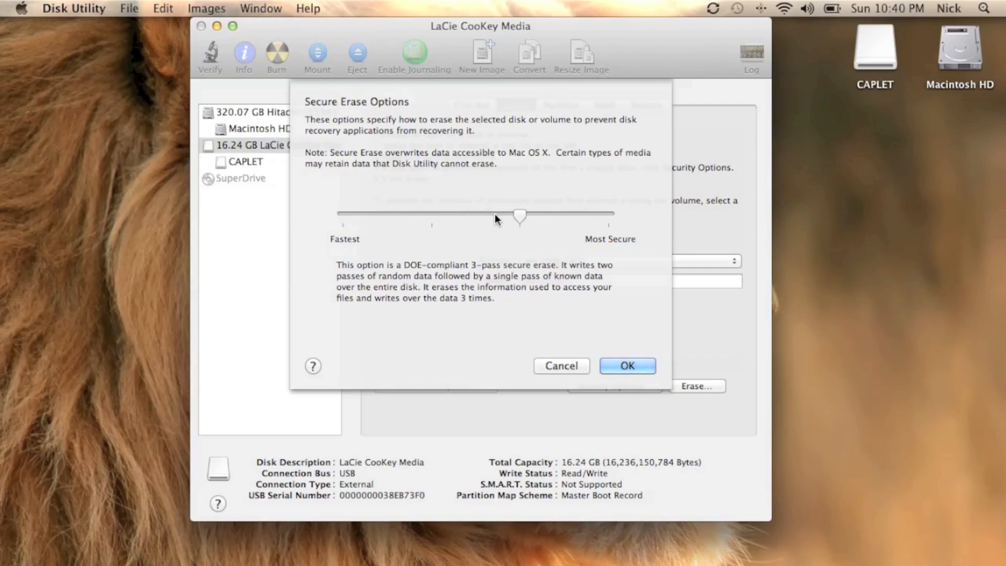
pyautogui.moveTo(520, 217); pyautogui.dragTo(606, 216)
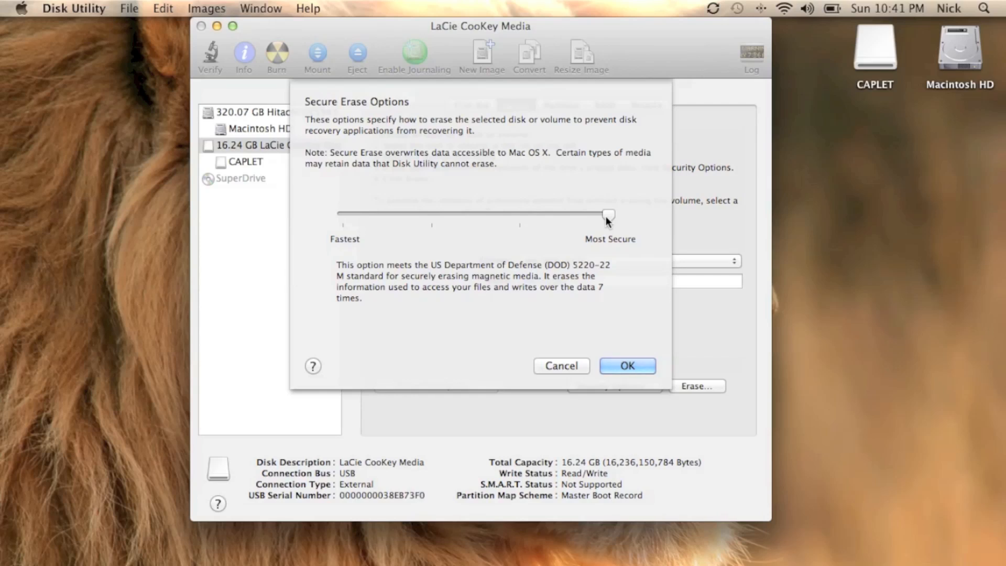
pyautogui.moveTo(606, 214); pyautogui.dragTo(432, 216)
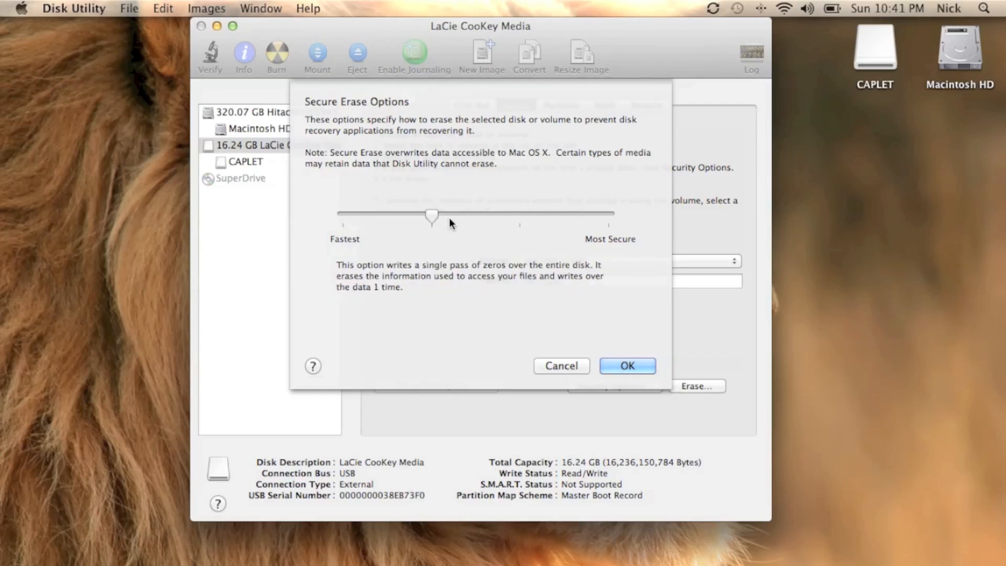
pyautogui.moveTo(431, 215); pyautogui.dragTo(518, 215)
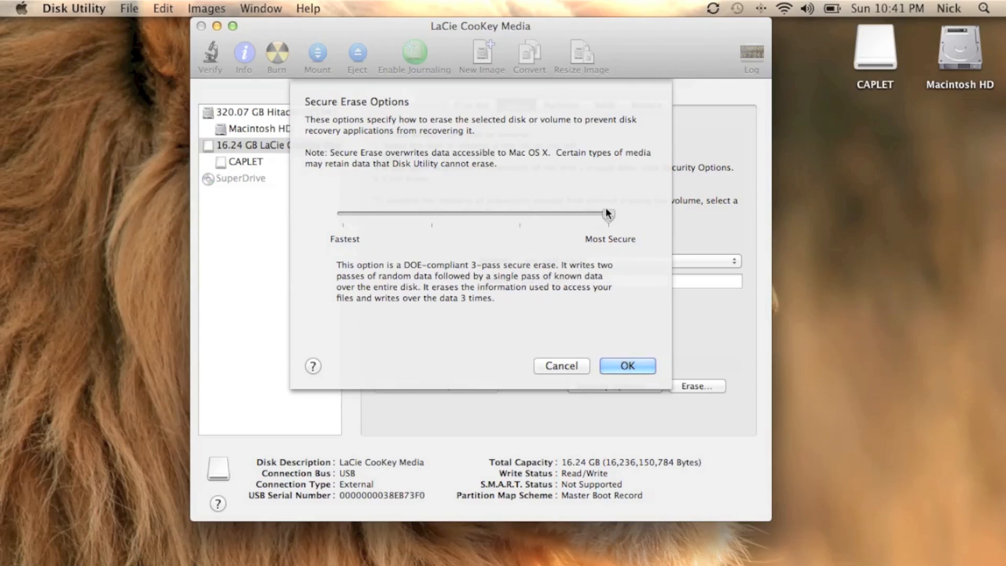
pyautogui.moveTo(606, 213); pyautogui.dragTo(608, 217)
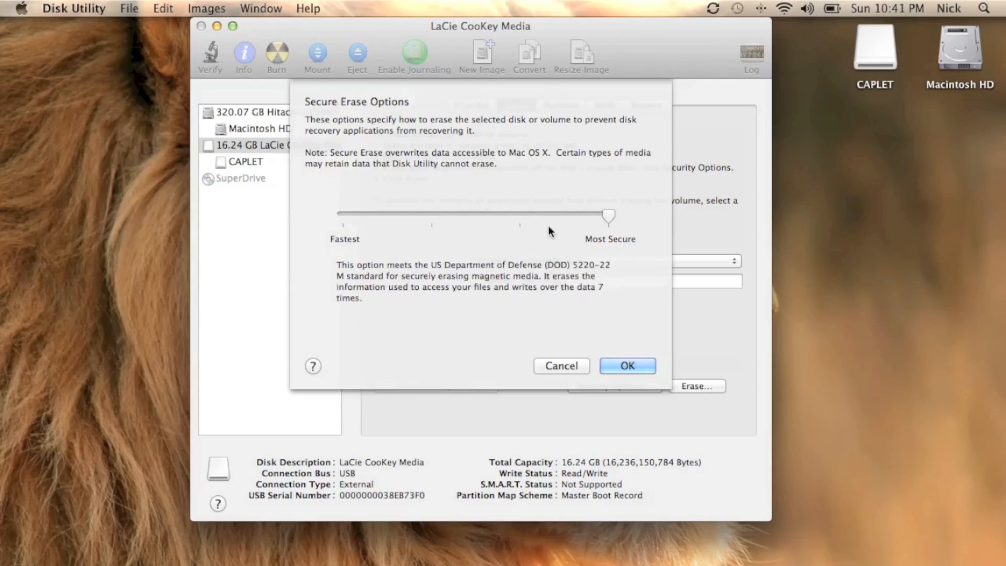
pyautogui.moveTo(608, 217); pyautogui.dragTo(520, 217)
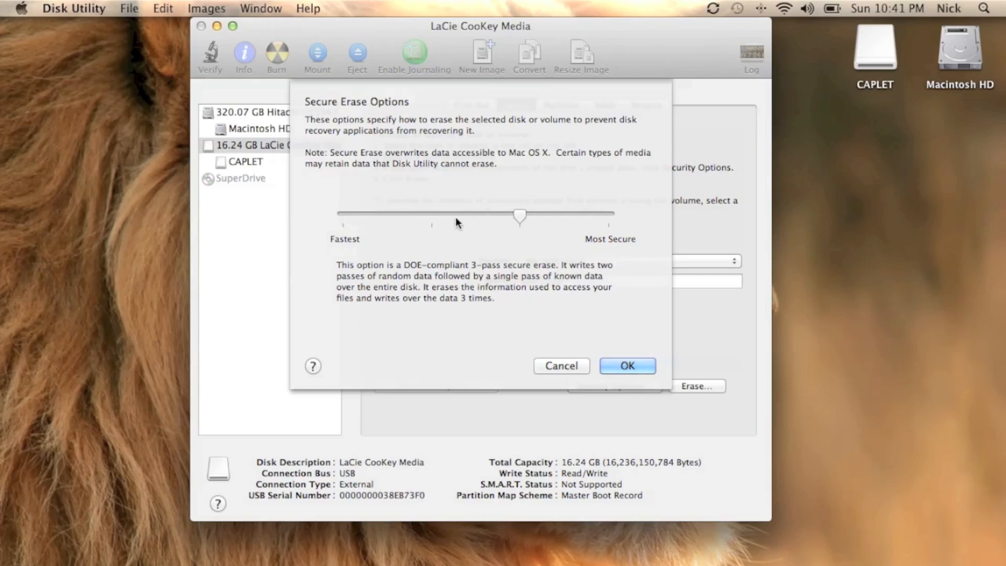
pyautogui.moveTo(520, 216); pyautogui.dragTo(431, 216)
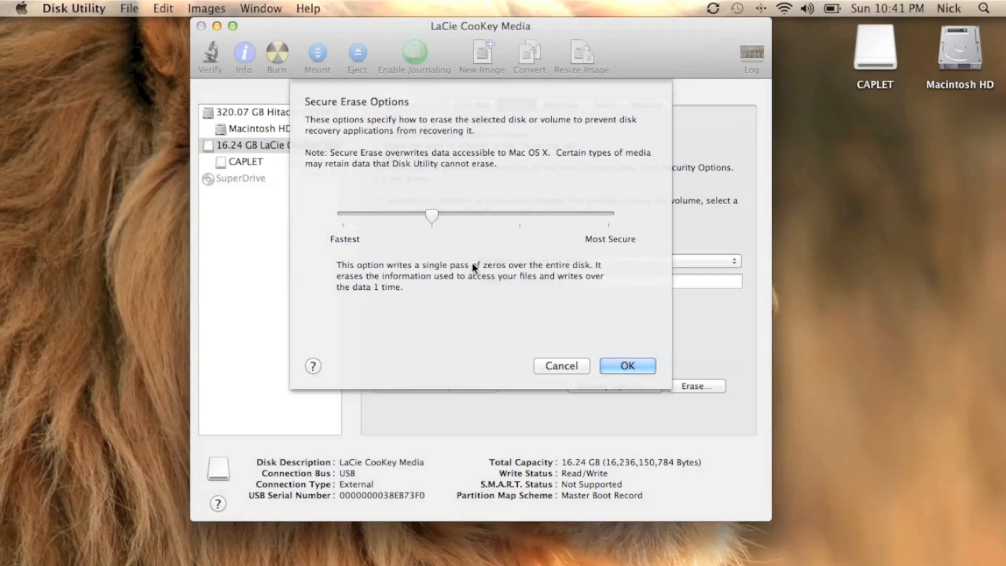
pyautogui.moveTo(560, 306)
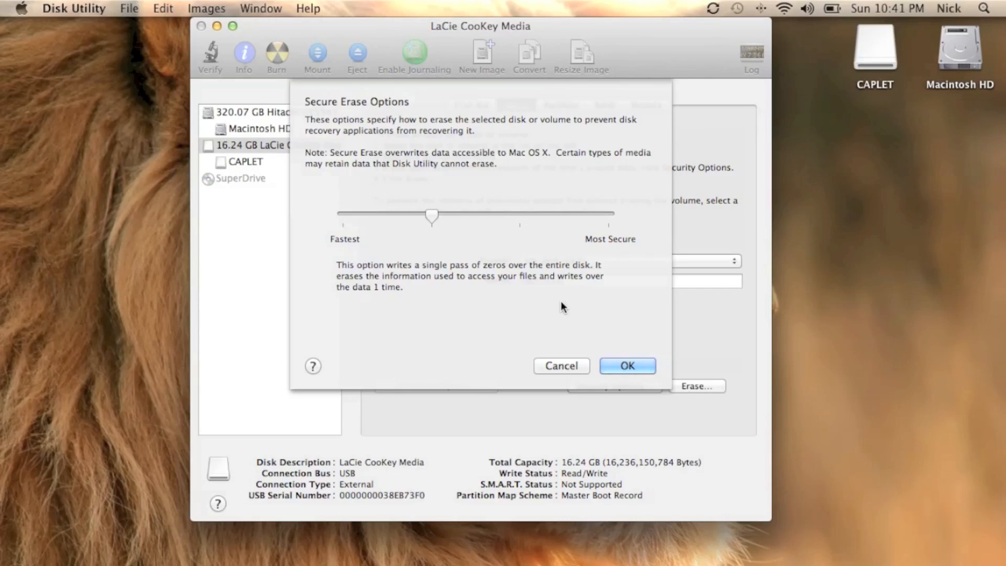
# Accept the zero-out erase level and name the volume TEST.
pyautogui.click(626, 365)
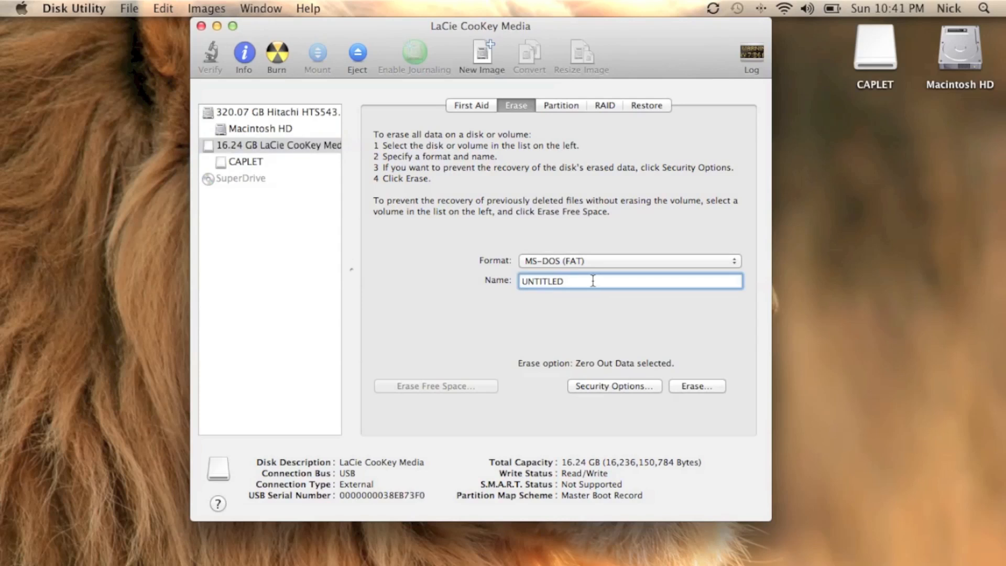
pyautogui.write('T')
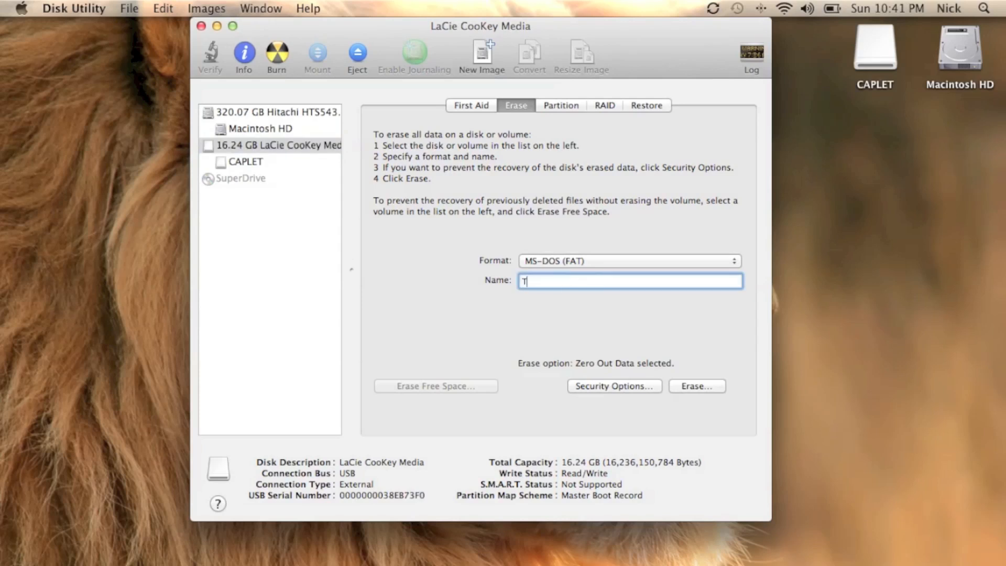
pyautogui.write('EST')
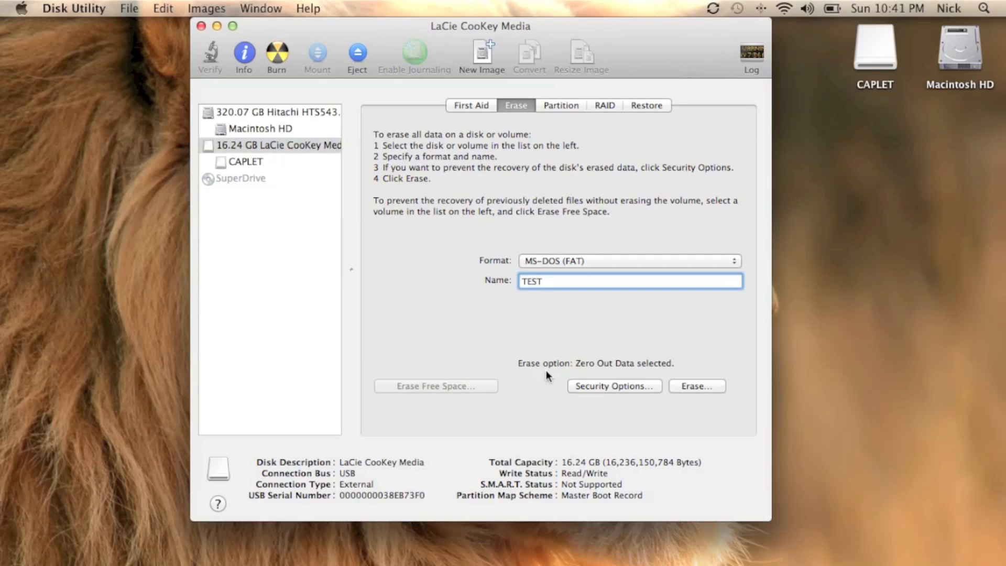
pyautogui.moveTo(657, 372)
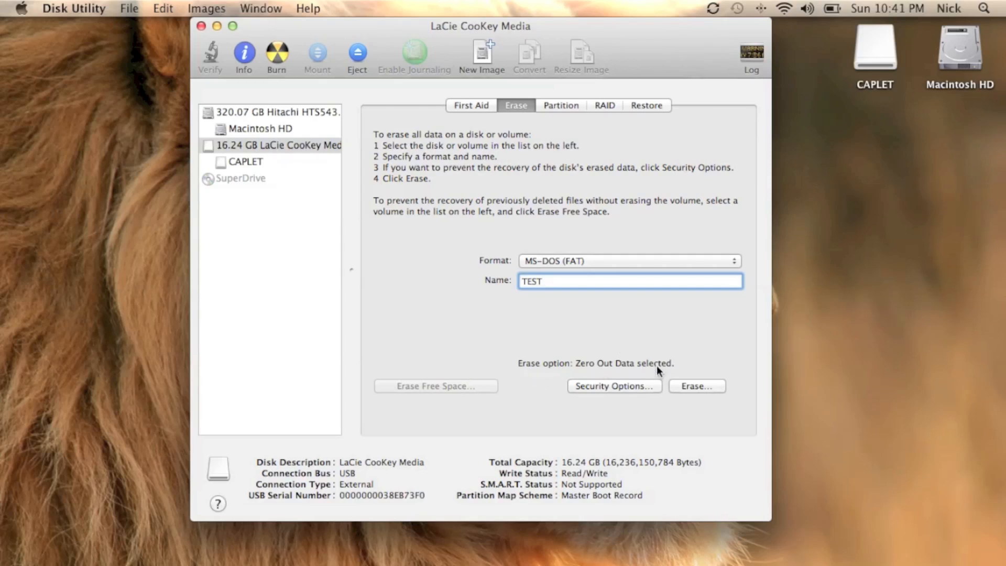
# Recheck Security Options twice, confirming the single zero-pass erase level.
pyautogui.click(613, 386)
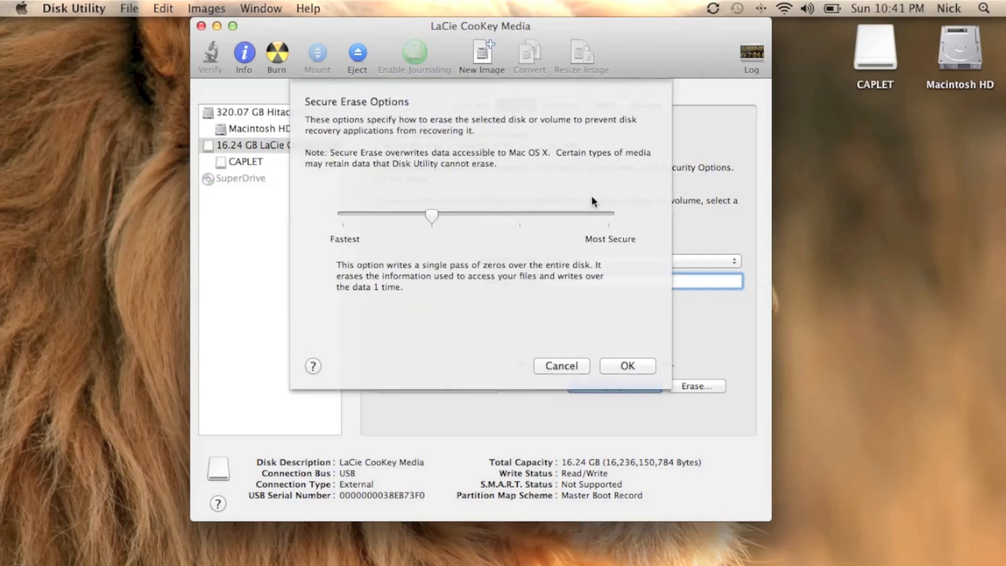
pyautogui.click(626, 365)
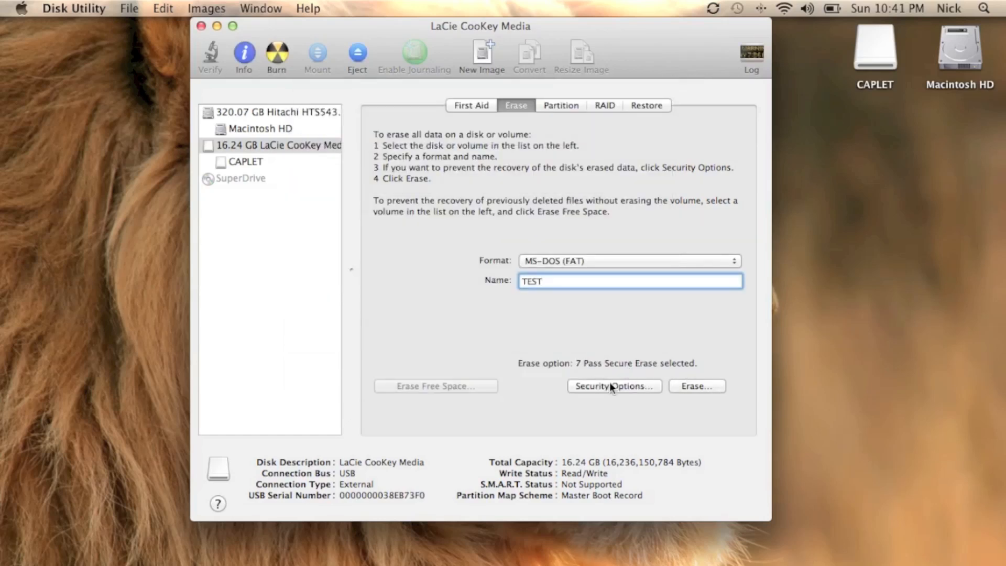
pyautogui.click(611, 385)
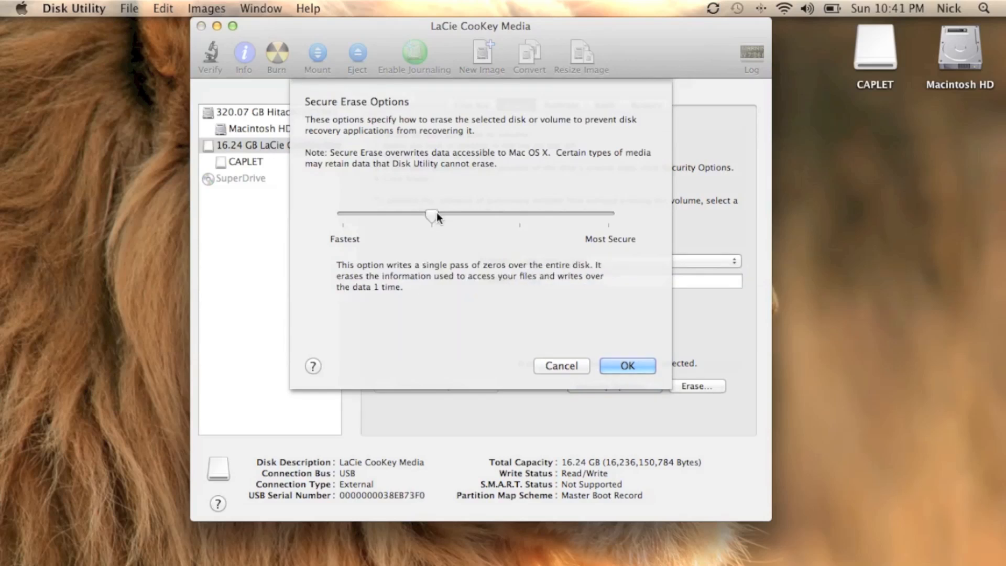
pyautogui.click(626, 365)
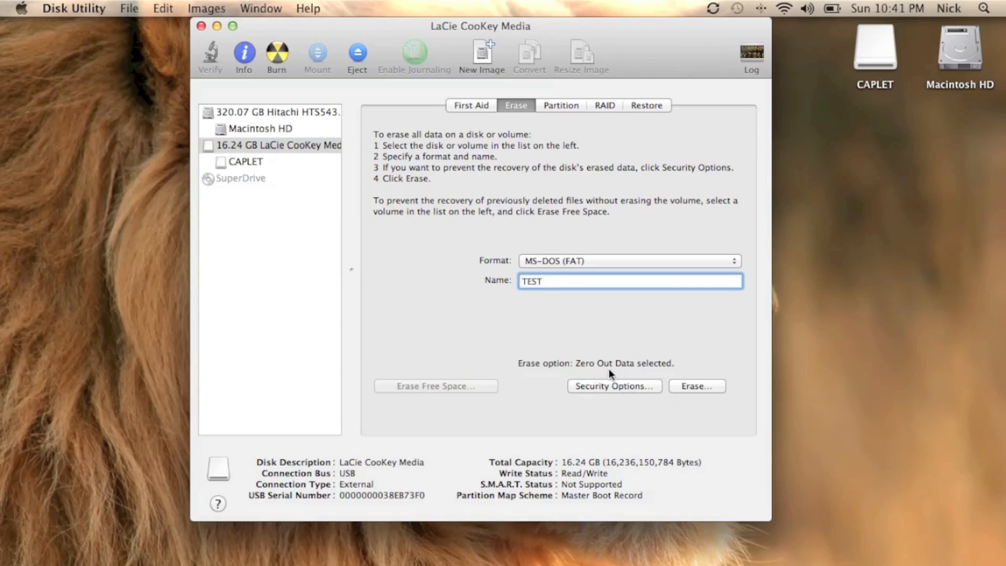
pyautogui.moveTo(697, 385)
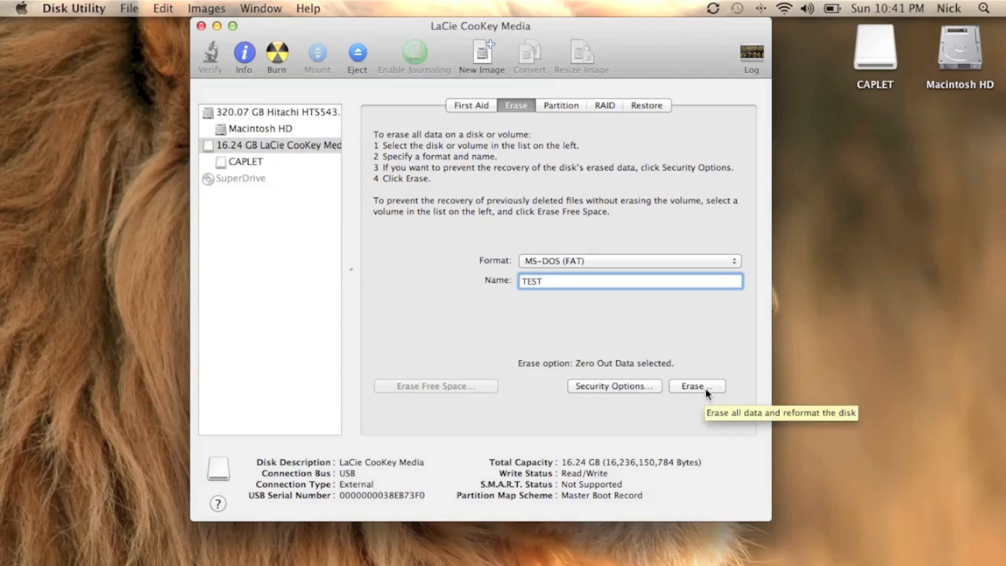
# Erase the LaCie drive, confirming the data-loss warning.
pyautogui.click(696, 385)
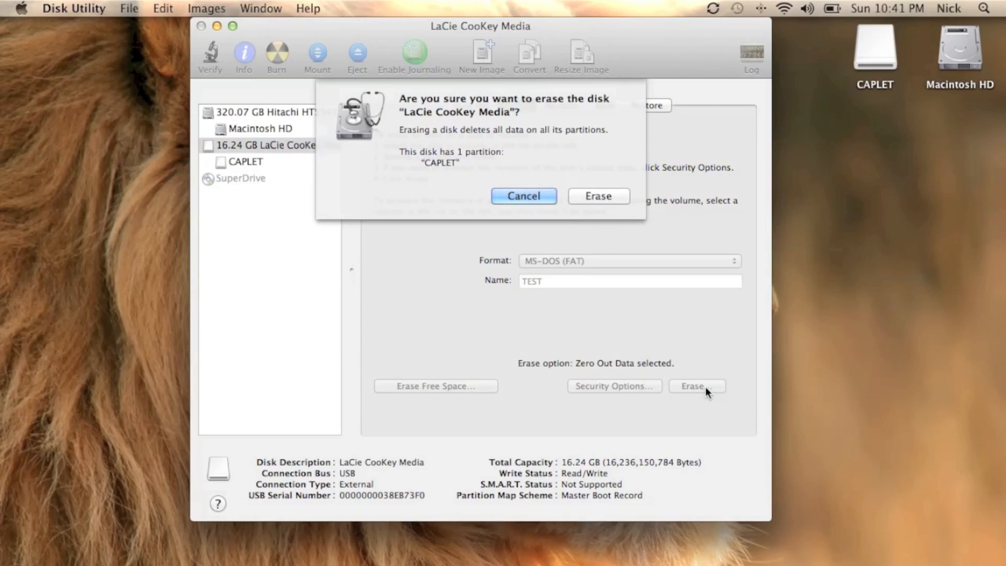
pyautogui.moveTo(598, 200)
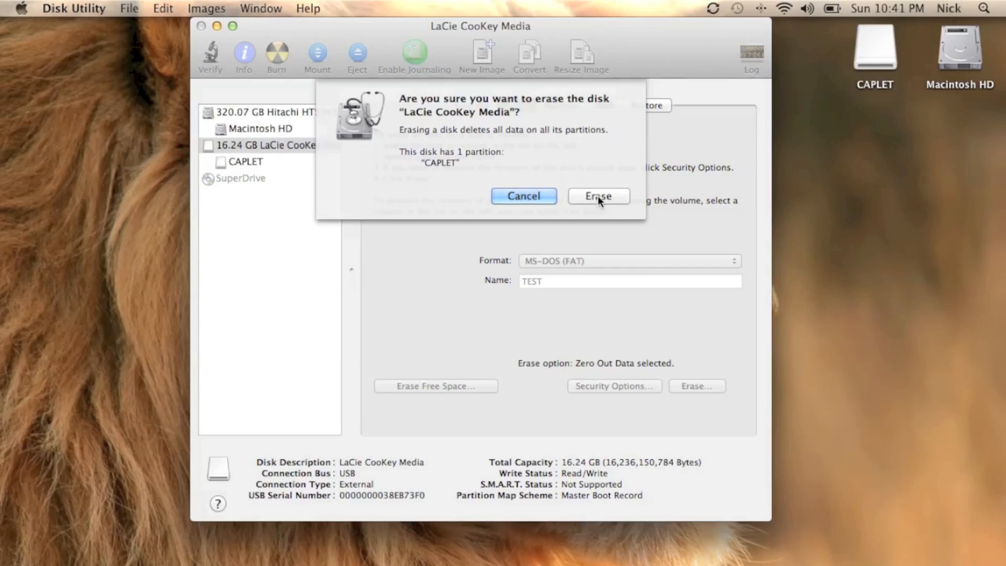
pyautogui.moveTo(597, 203)
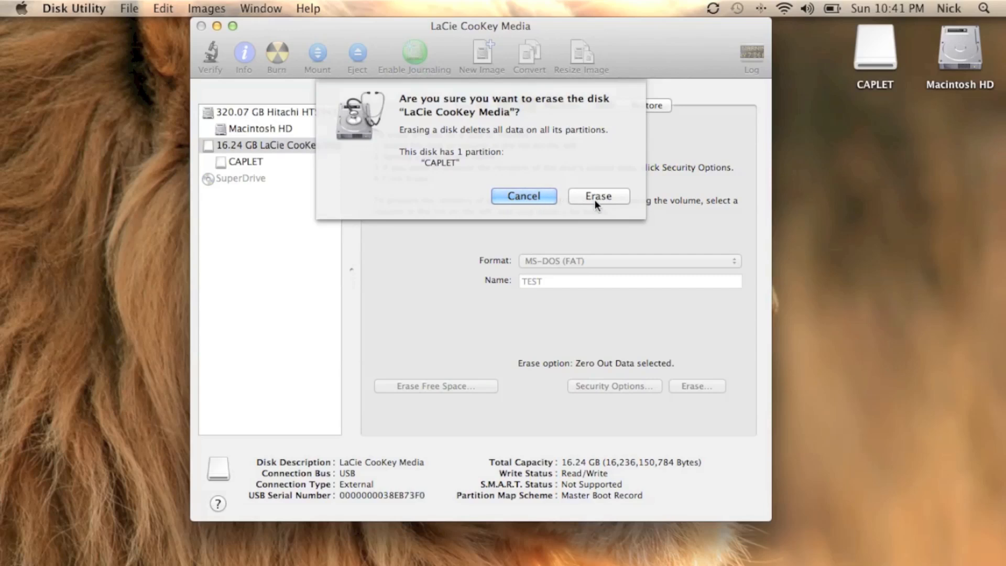
pyautogui.moveTo(610, 202)
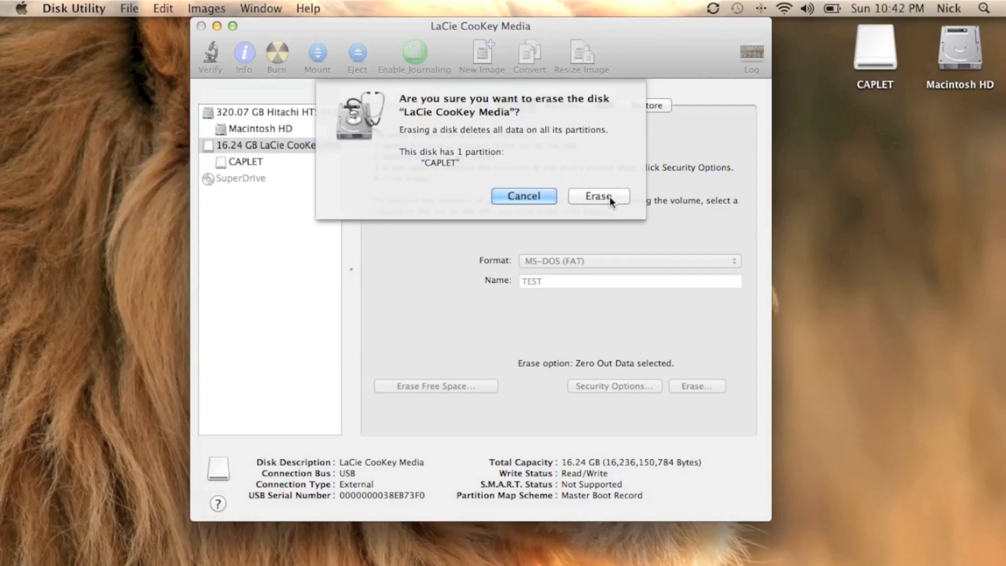
pyautogui.click(597, 195)
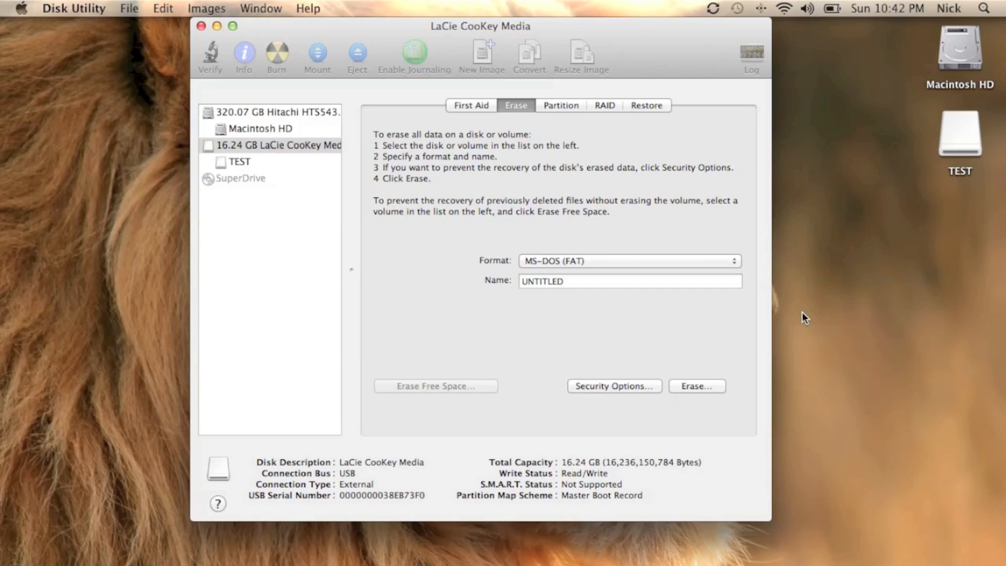
pyautogui.click(959, 135)
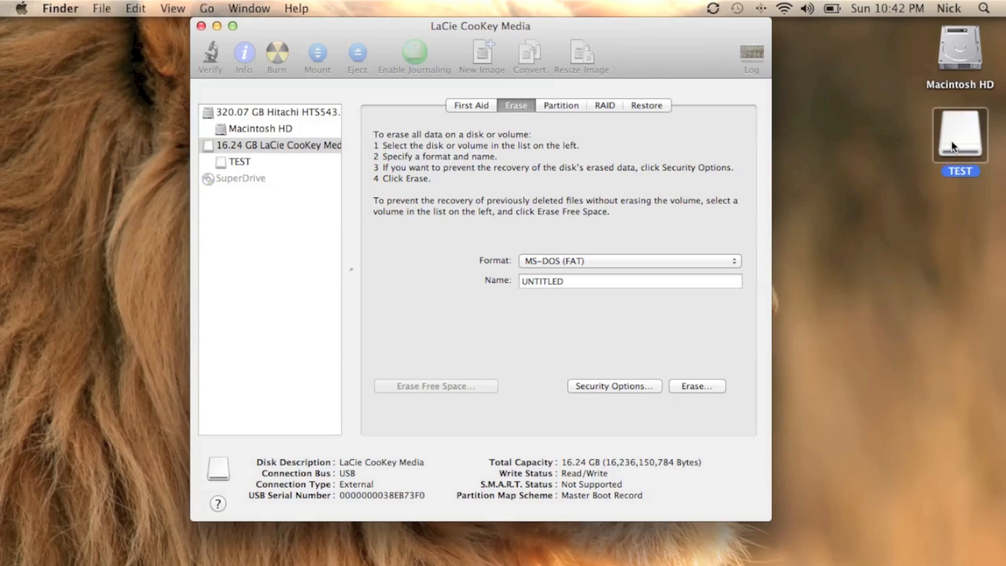
pyautogui.doubleClick(957, 132)
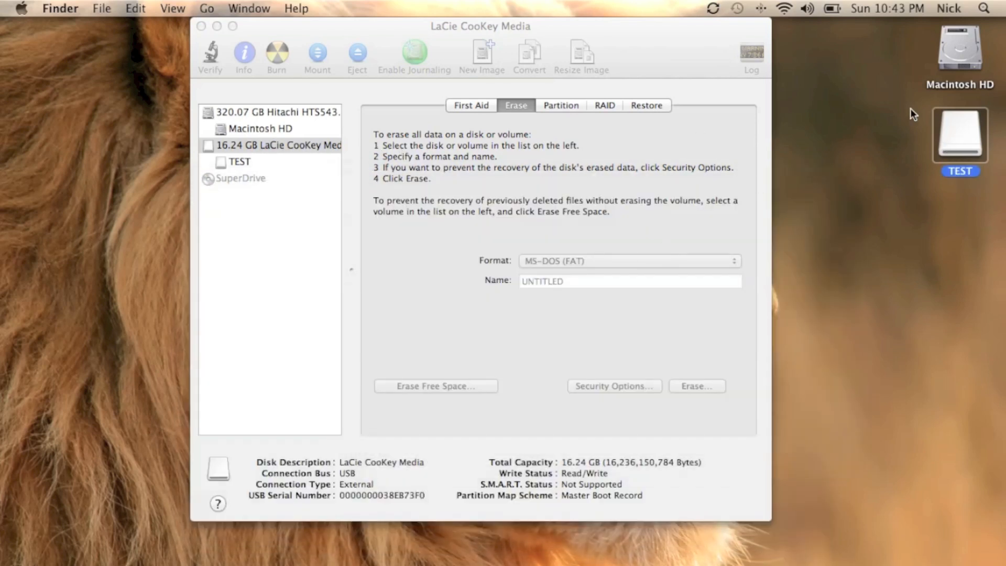
pyautogui.moveTo(881, 162)
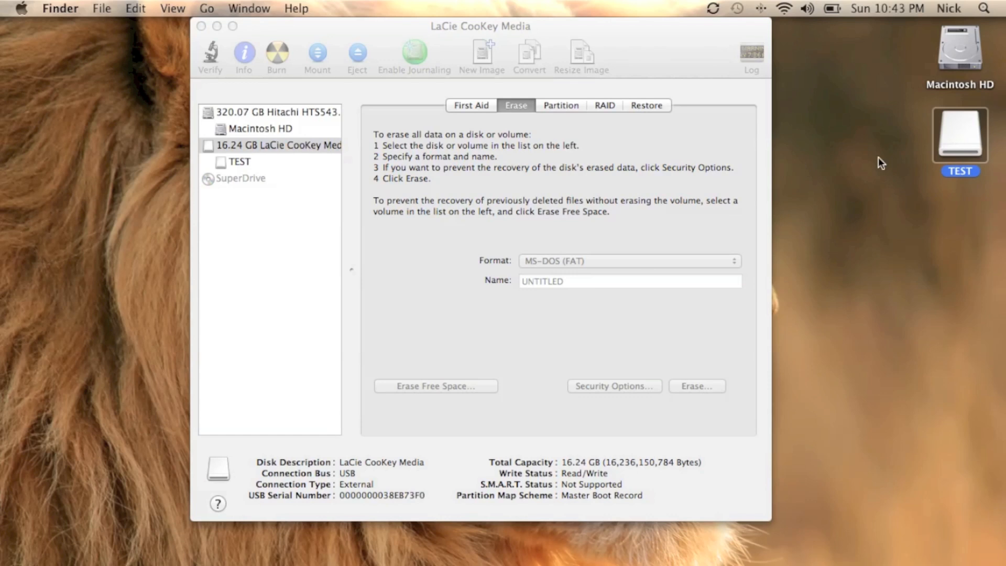
pyautogui.moveTo(609, 366)
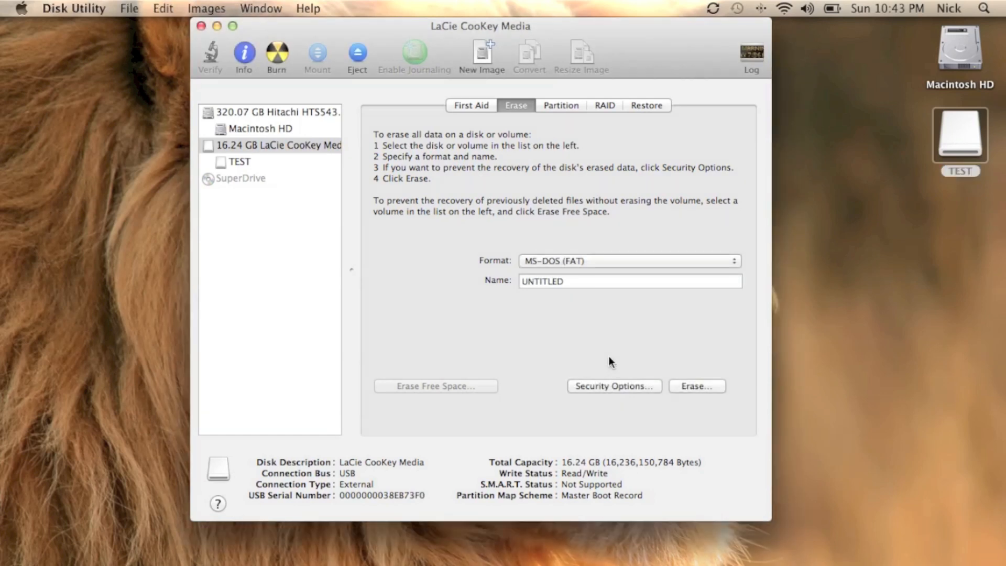
pyautogui.moveTo(583, 372)
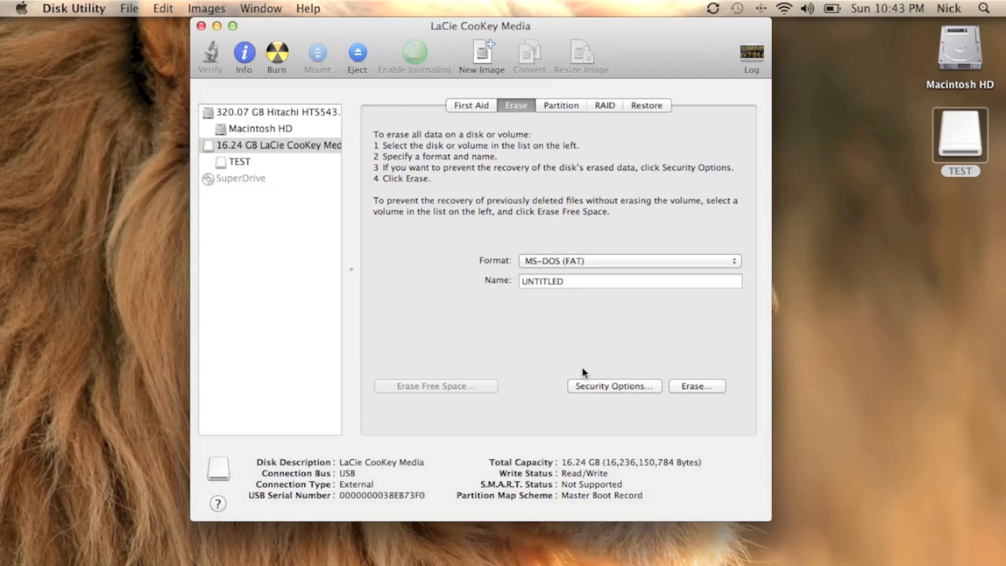
pyautogui.moveTo(571, 361)
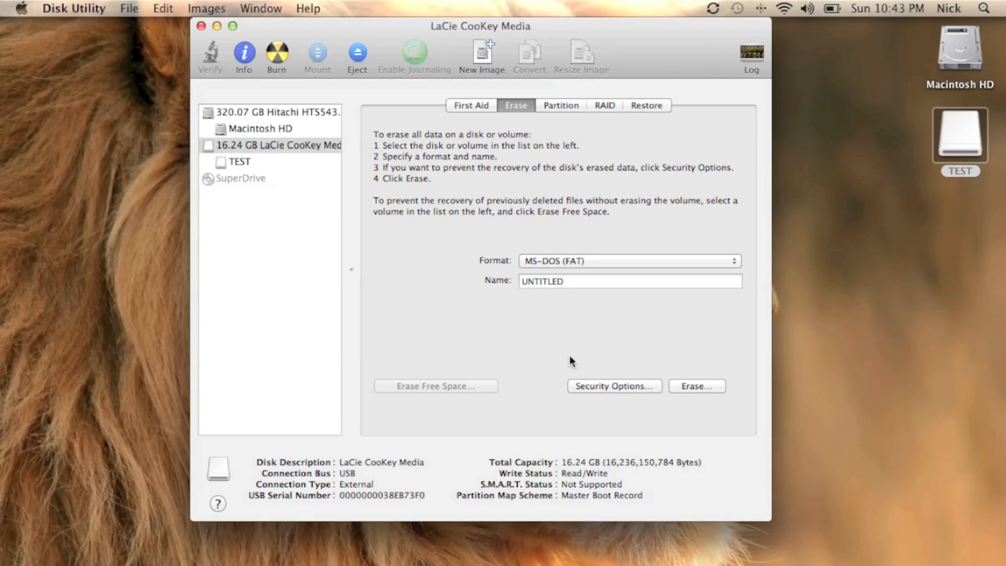